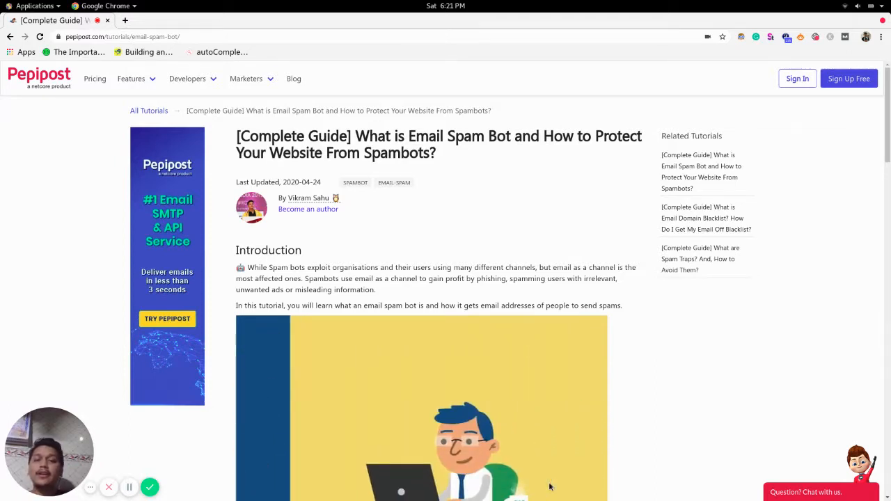
scroll("down", 3)
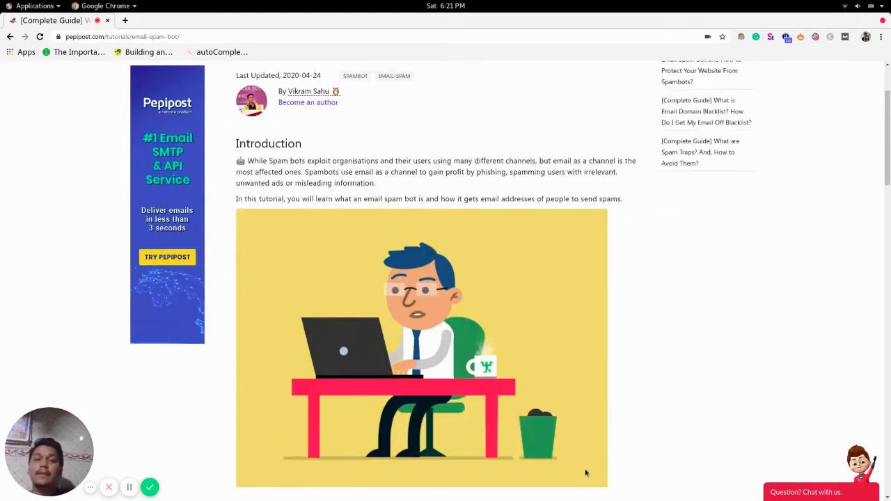
scroll("down", 3)
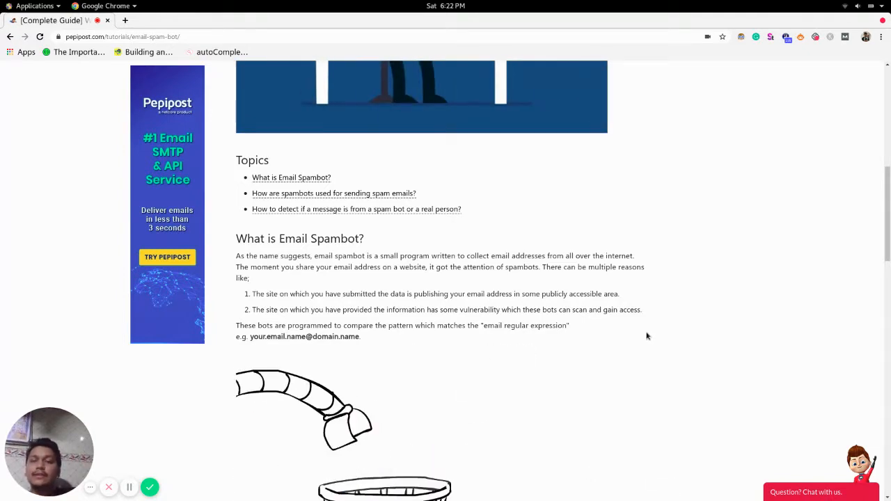
scroll("down", 3)
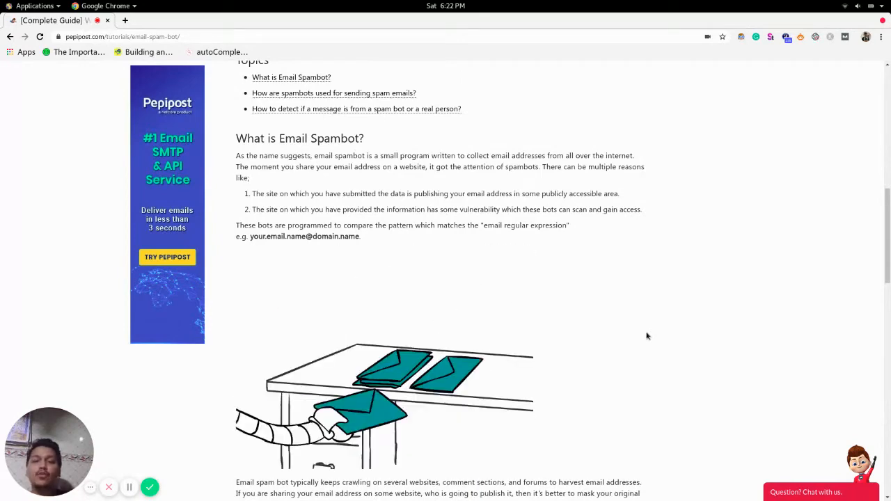
scroll("down", 3)
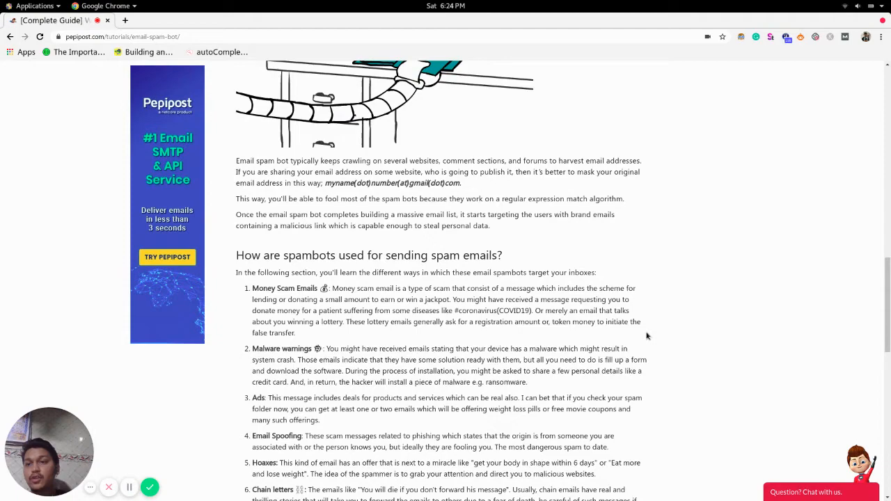
scroll("down", 3)
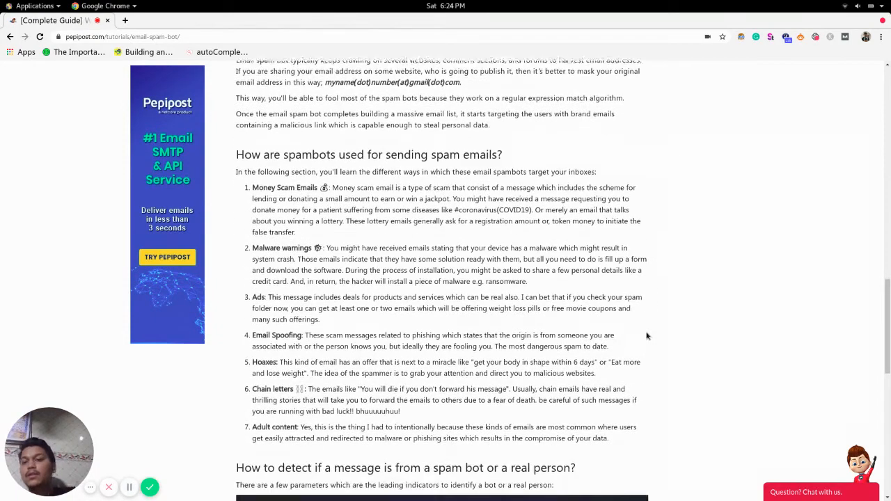
scroll("down", 3)
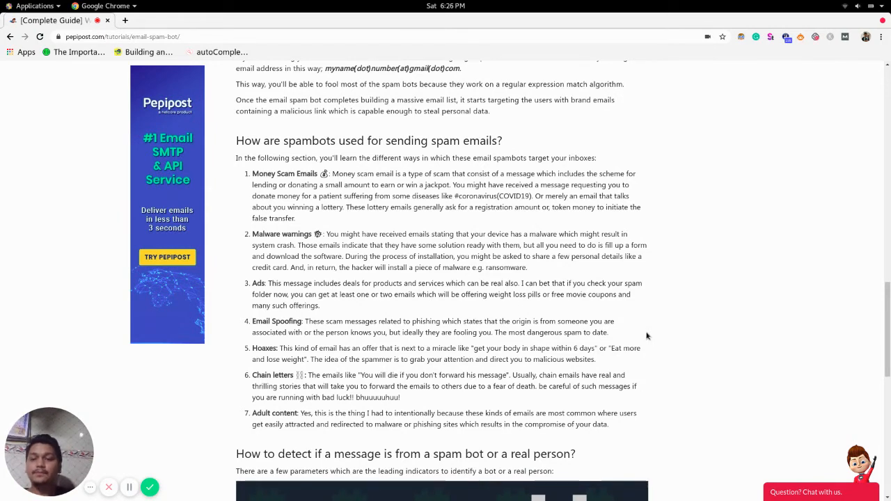
scroll("down", 3)
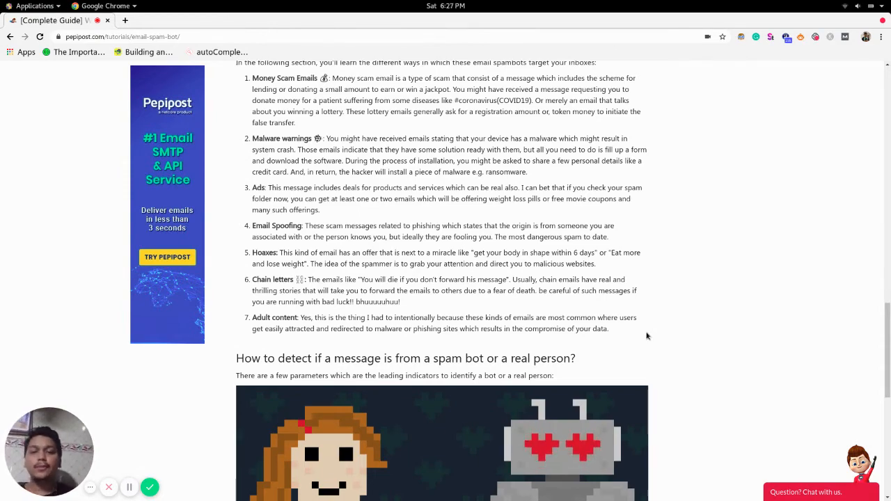
scroll("down", 3)
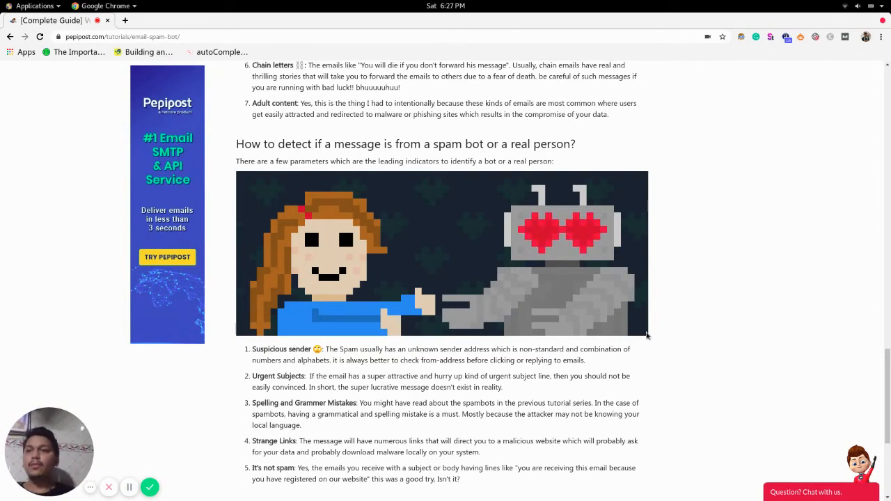
scroll("down", 3)
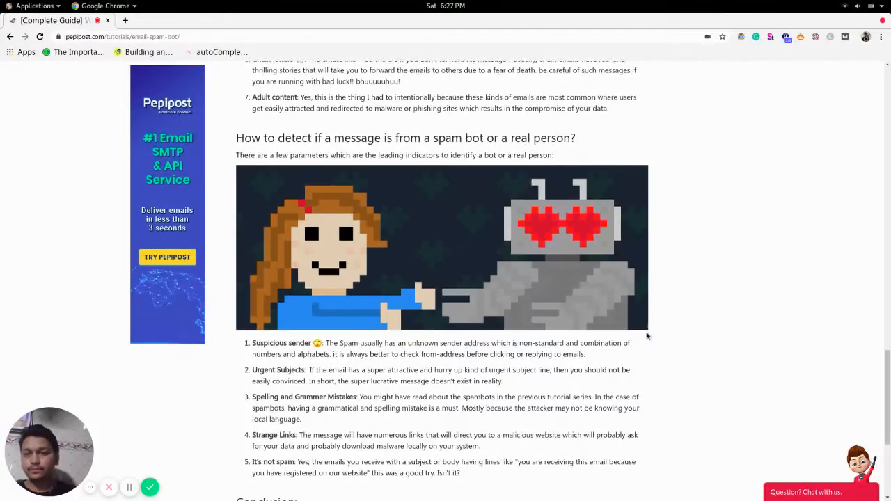
scroll("down", 3)
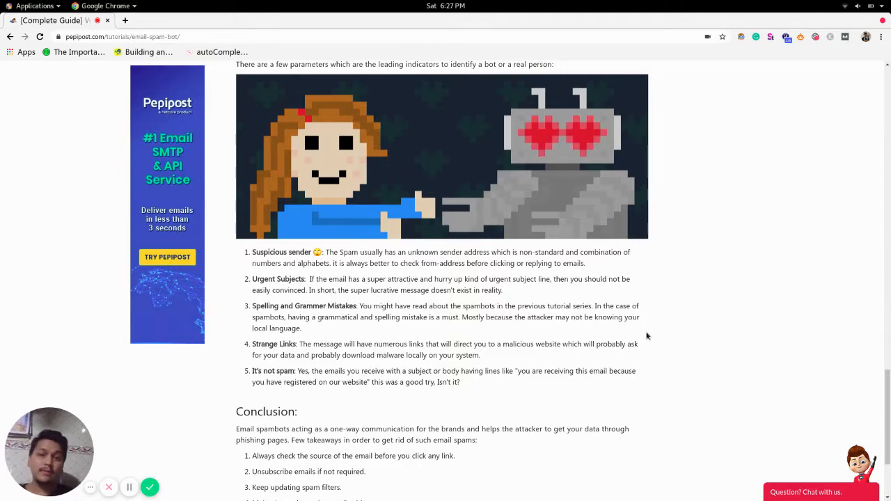
scroll("down", 3)
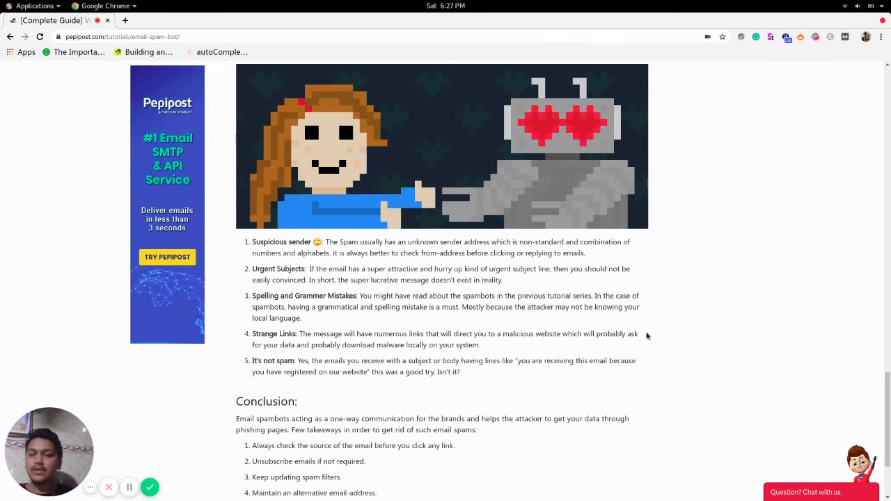
scroll("down", 3)
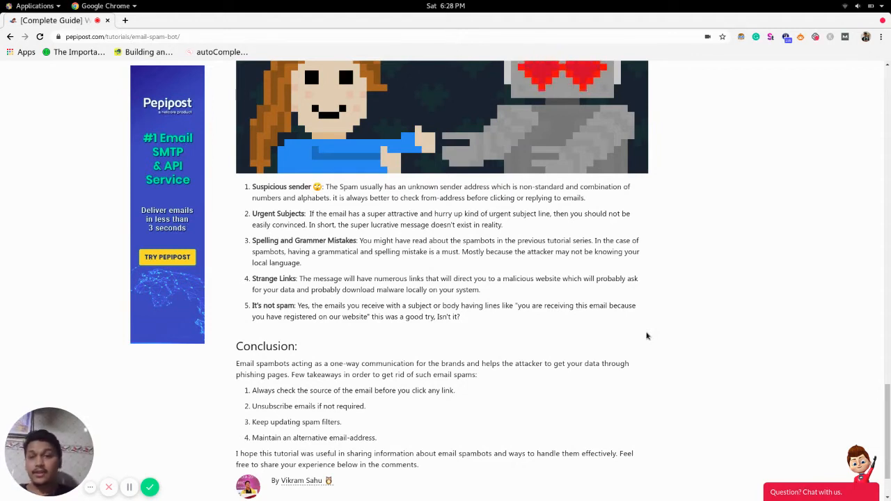
scroll("down", 3)
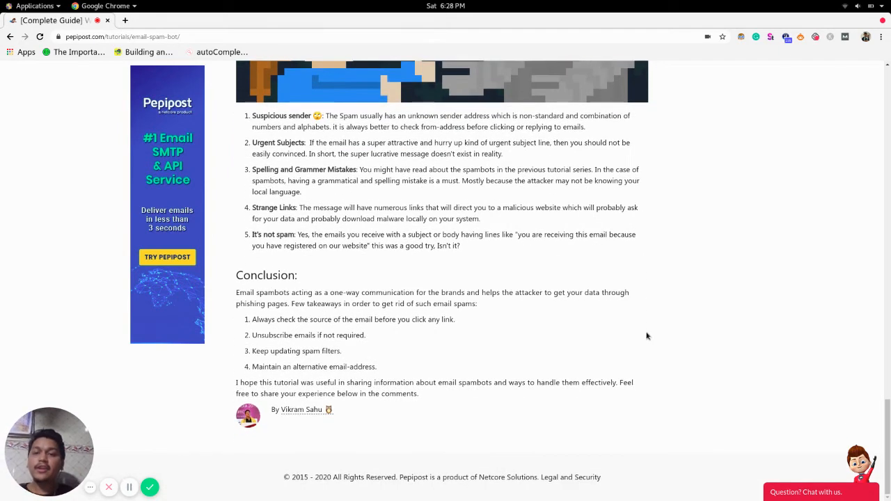